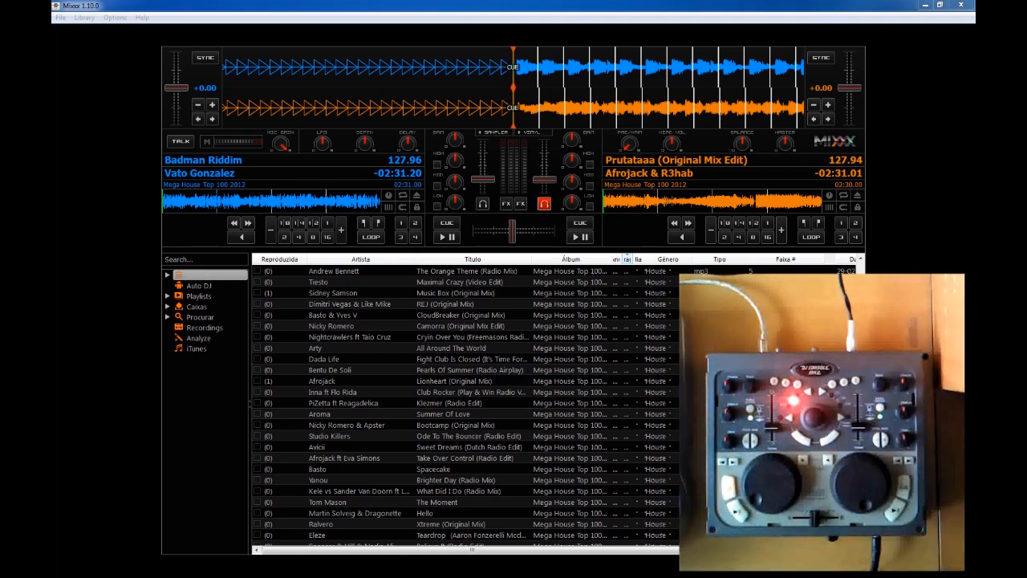
{"action": "mouse_move", "coordinate": [284, 5]}
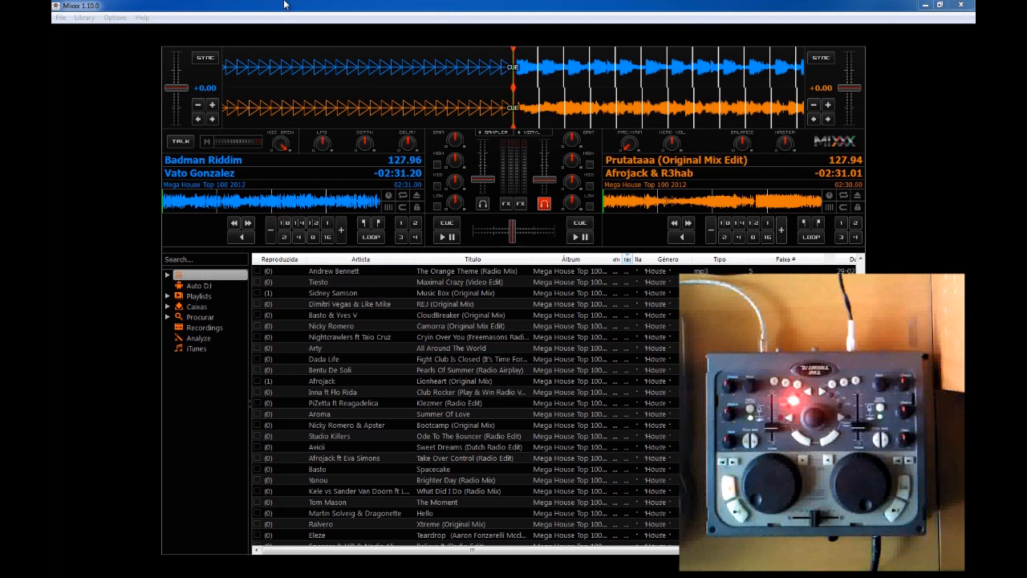
Open the Preferences window from the Options menu
{"action": "left_click", "coordinate": [114, 17]}
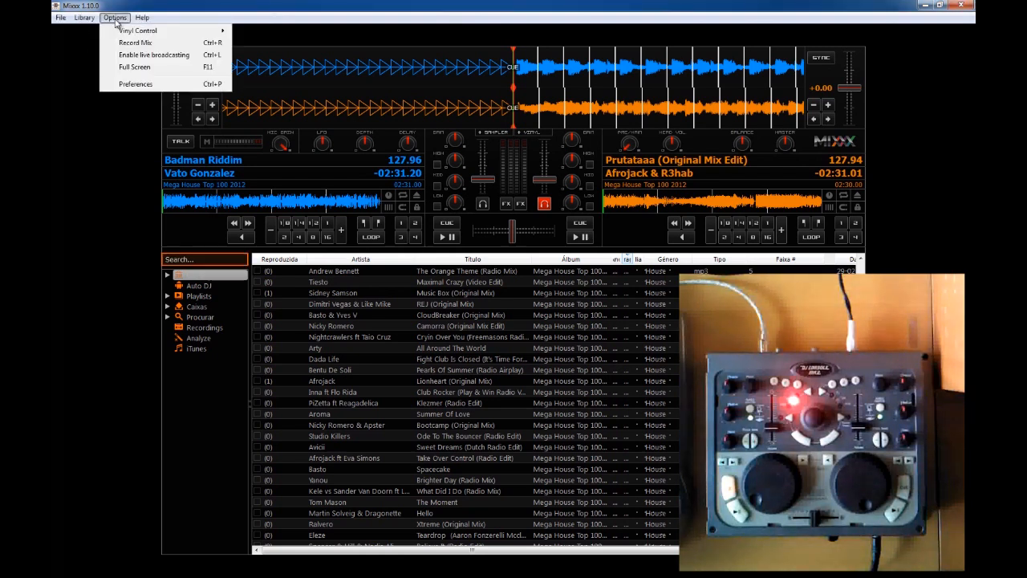
{"action": "mouse_move", "coordinate": [135, 42]}
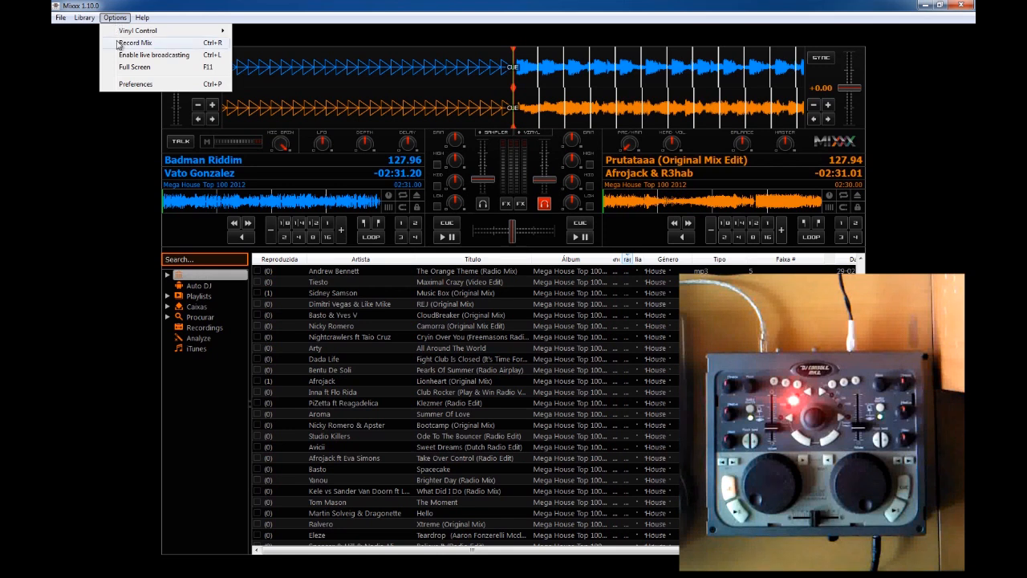
{"action": "left_click", "coordinate": [136, 85]}
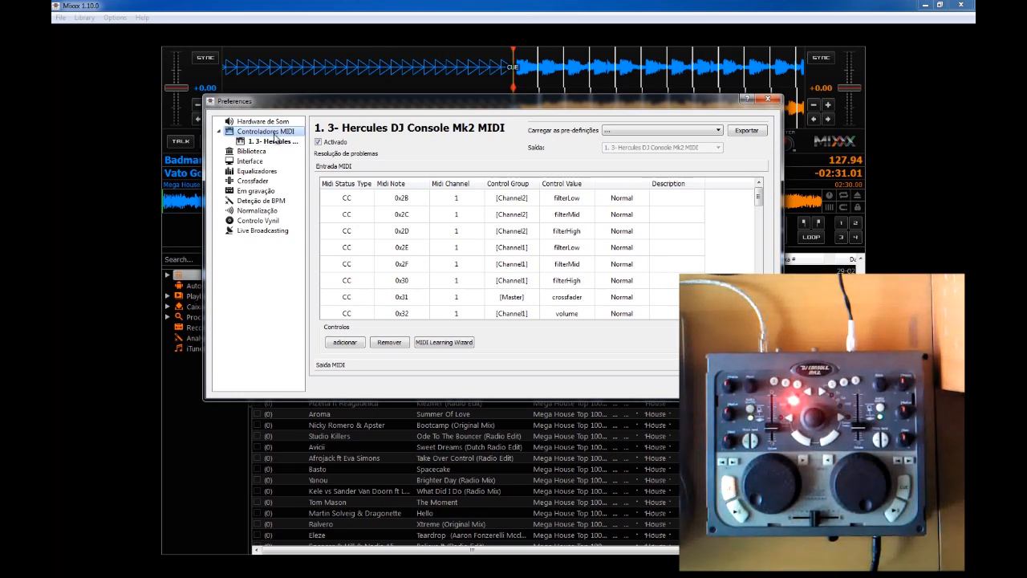
Load the Hercules DJ Console Mk2 preset on the controller page, confirming the overwrite
{"action": "left_click", "coordinate": [273, 142]}
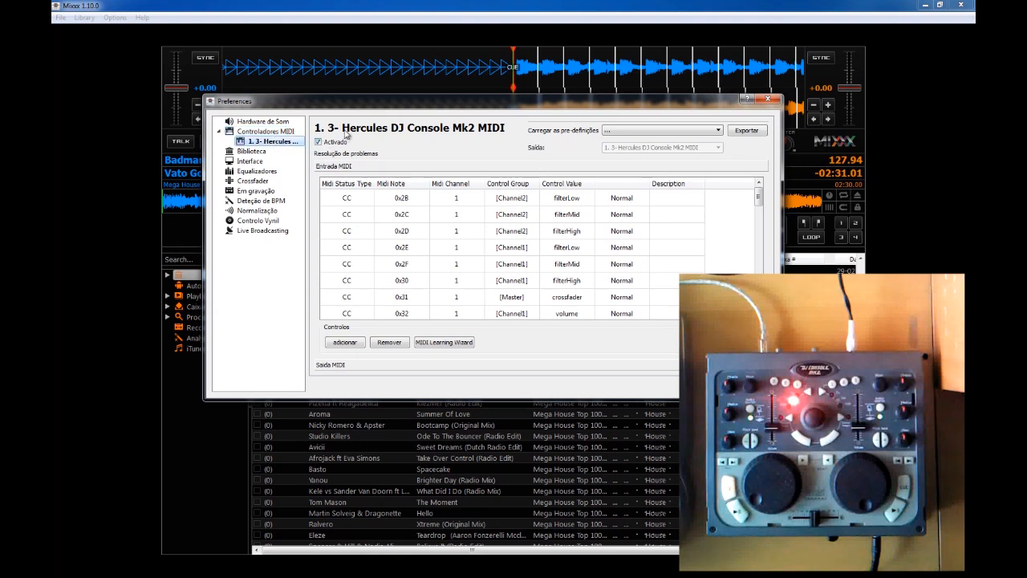
{"action": "mouse_move", "coordinate": [473, 144]}
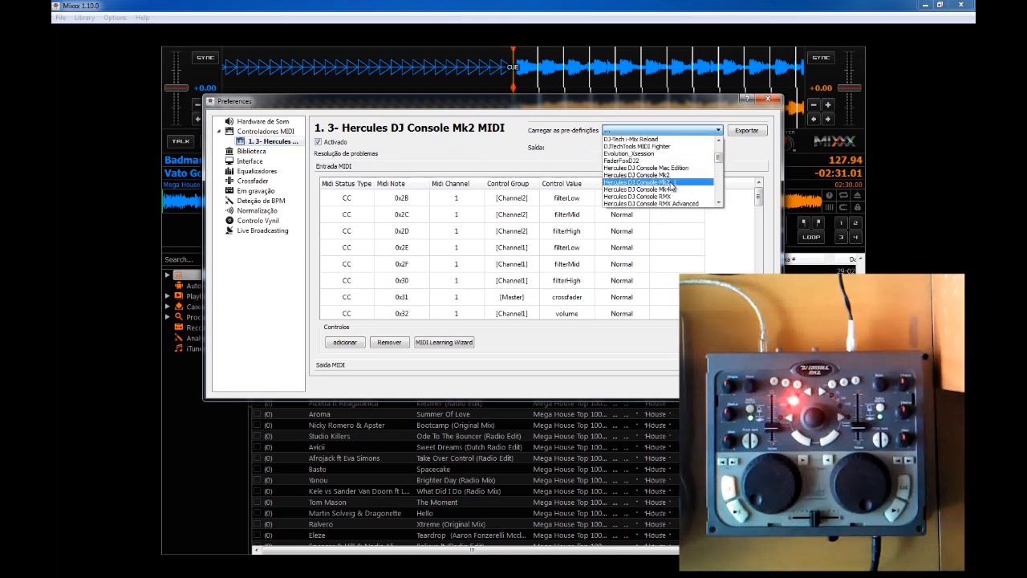
{"action": "mouse_move", "coordinate": [638, 175]}
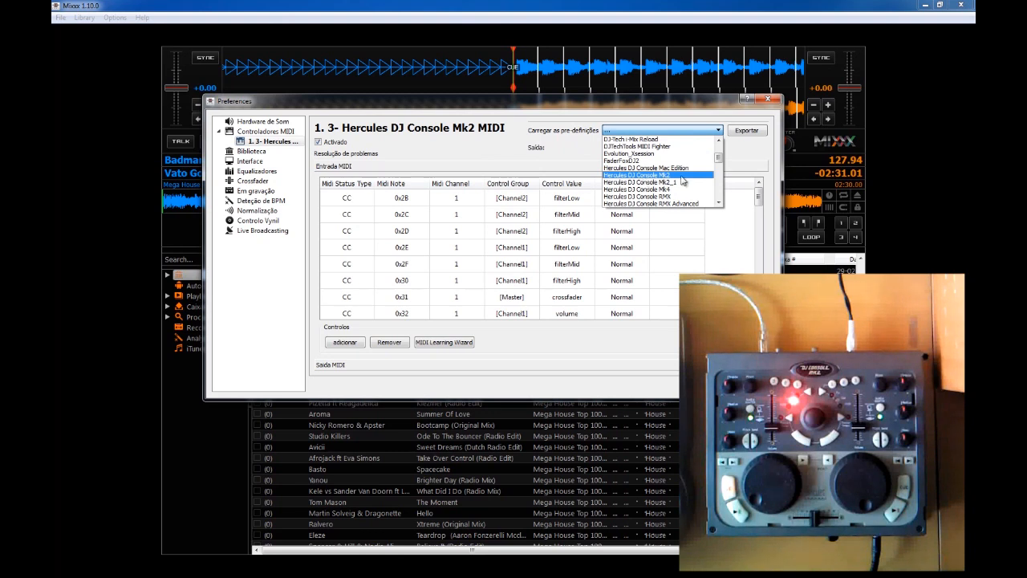
{"action": "left_click", "coordinate": [637, 175]}
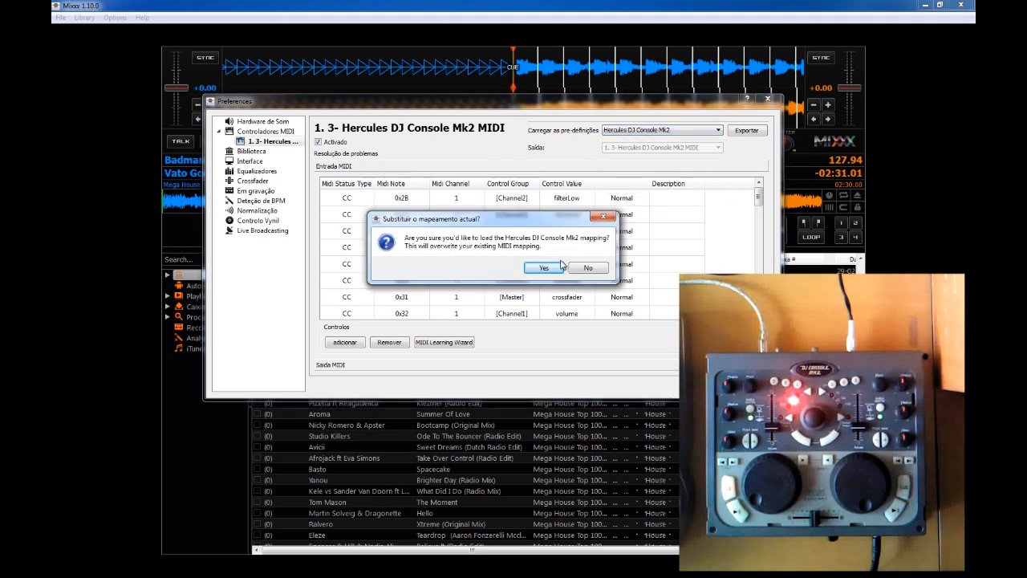
{"action": "left_click", "coordinate": [543, 267]}
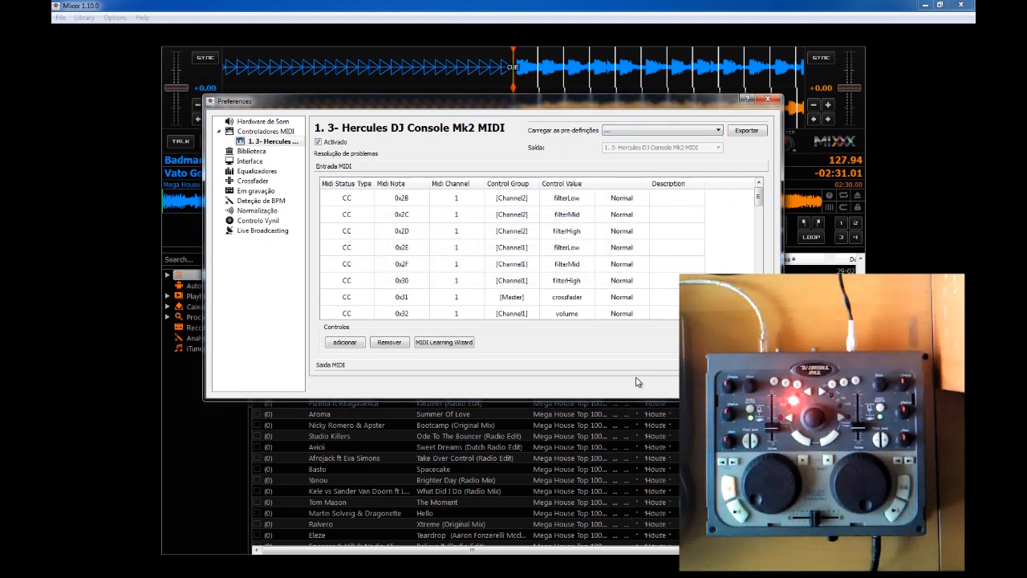
{"action": "left_click", "coordinate": [768, 99]}
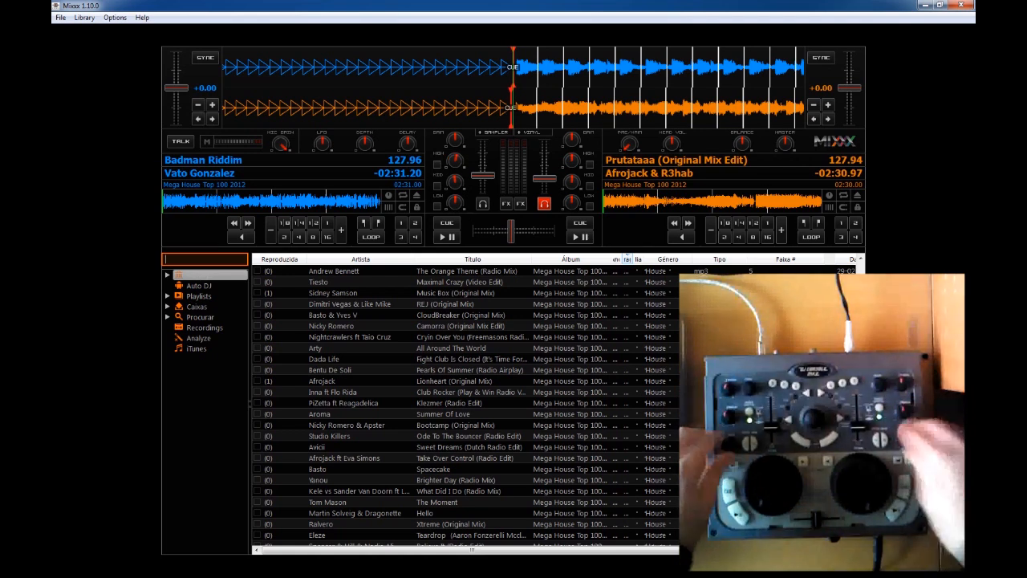
Toggle playback on the Badman Riddim deck near the track start
{"action": "left_click", "coordinate": [446, 237]}
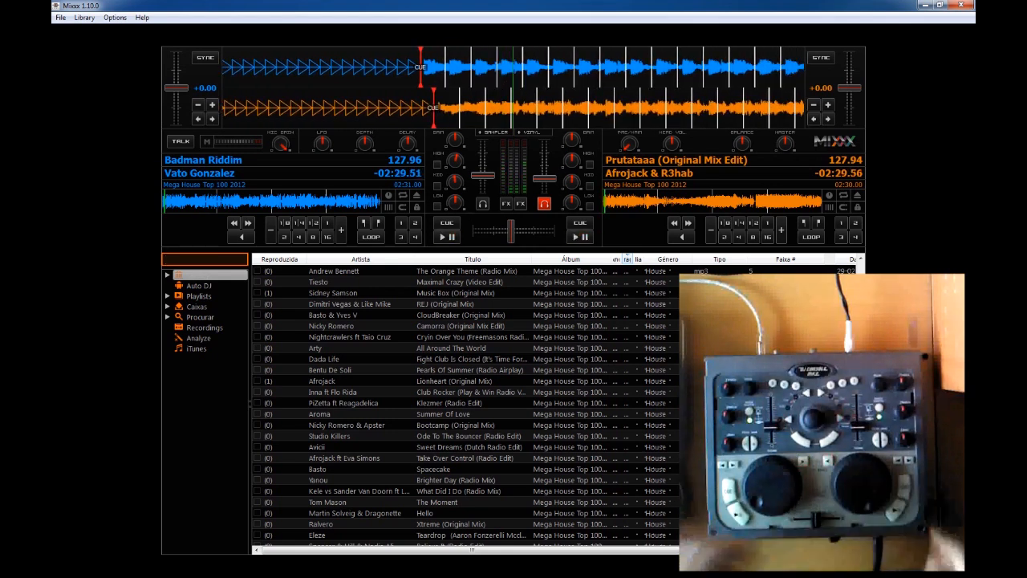
{"action": "left_click", "coordinate": [447, 237]}
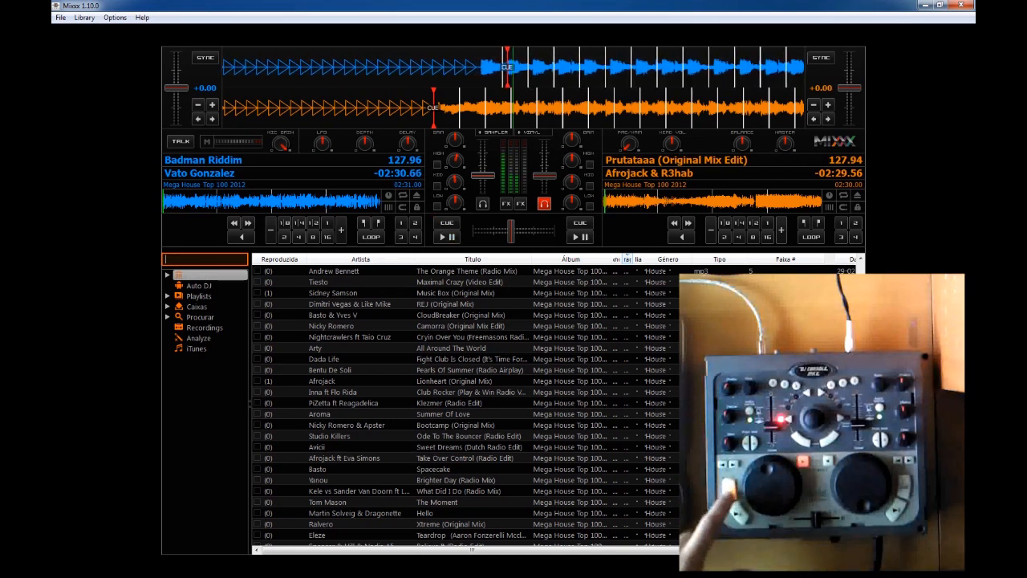
{"action": "left_click", "coordinate": [446, 236]}
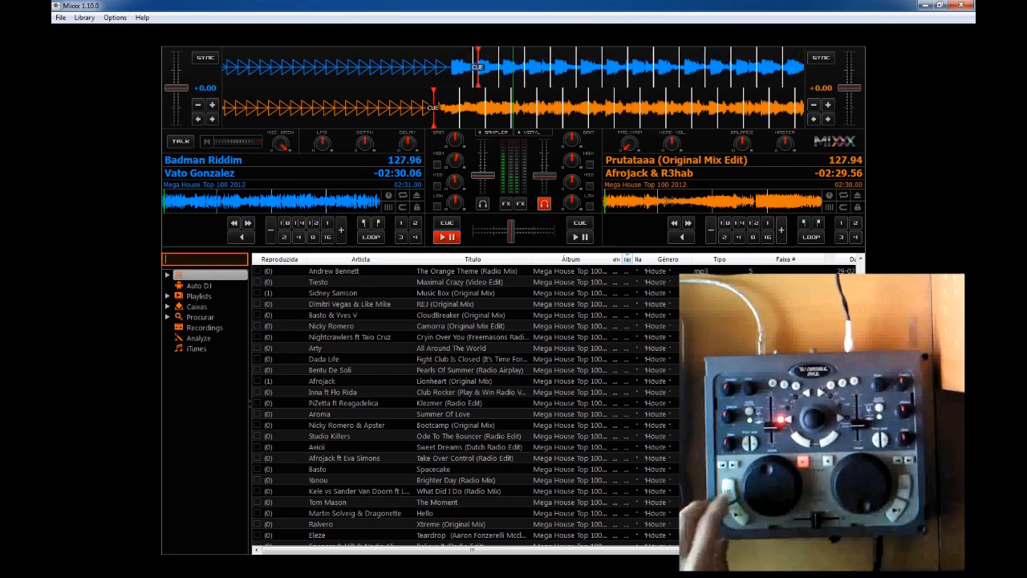
{"action": "left_click", "coordinate": [447, 237]}
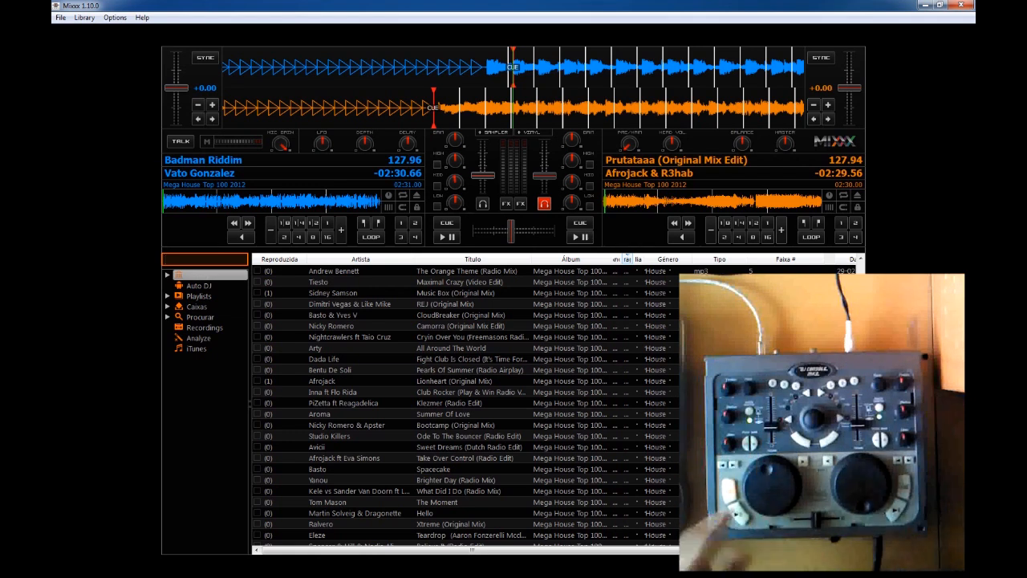
Resume Badman Riddim playback on deck A past its cue point
{"action": "left_click", "coordinate": [447, 237]}
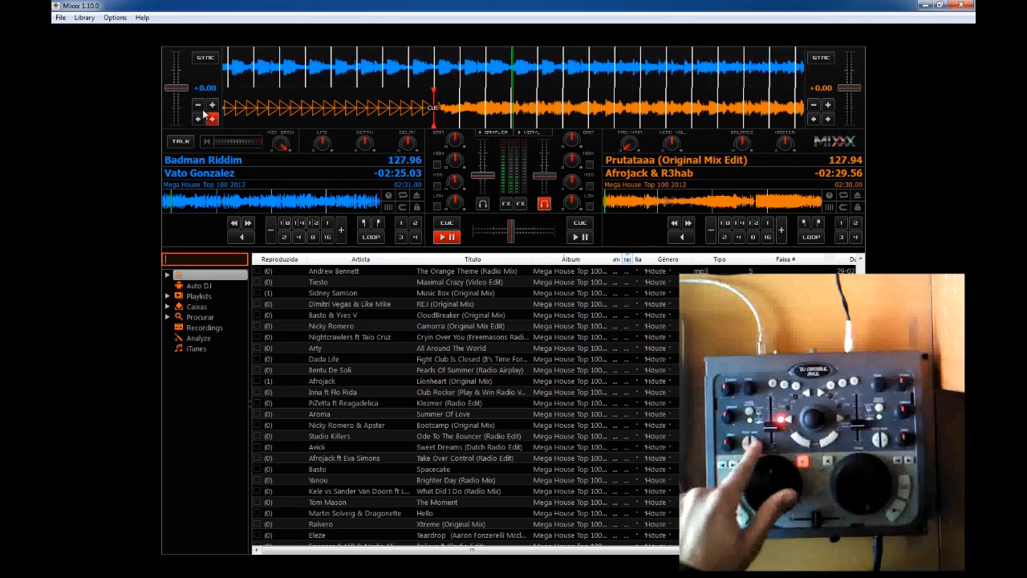
{"action": "mouse_move", "coordinate": [197, 118]}
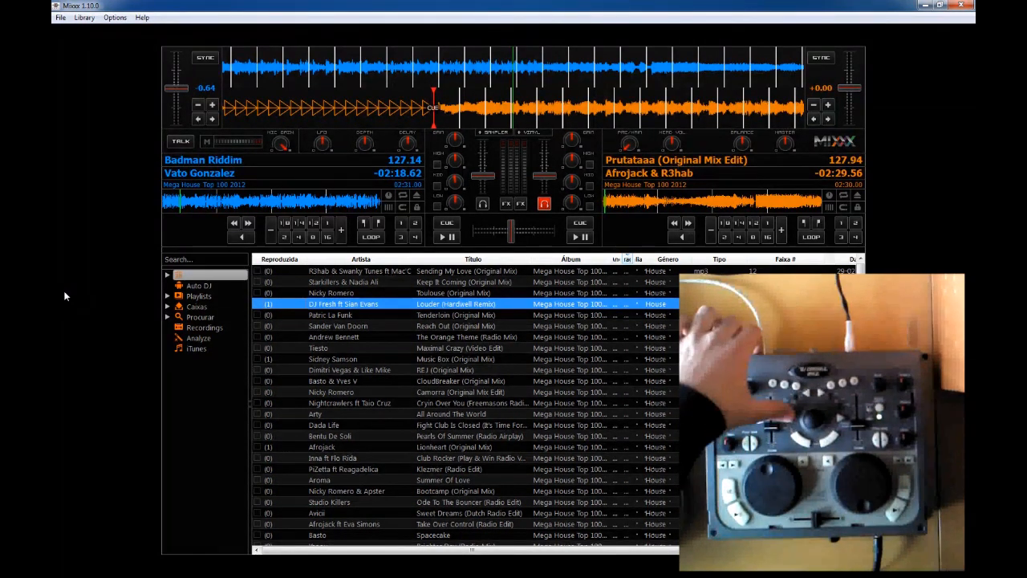
Load Basto & Yves V's CloudBreaker (Original Mix) into deck B
{"action": "left_click", "coordinate": [465, 271]}
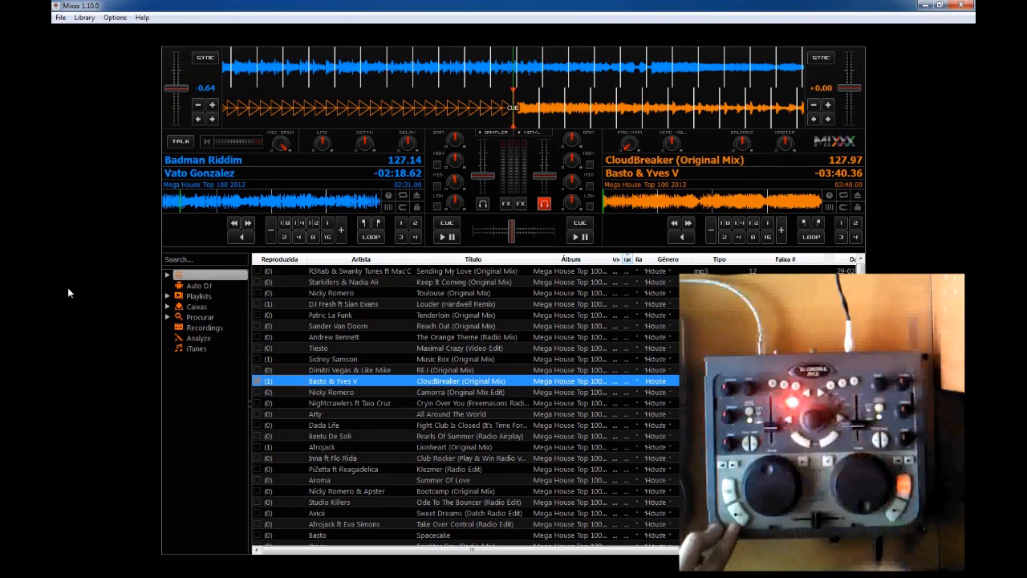
{"action": "left_click", "coordinate": [446, 237]}
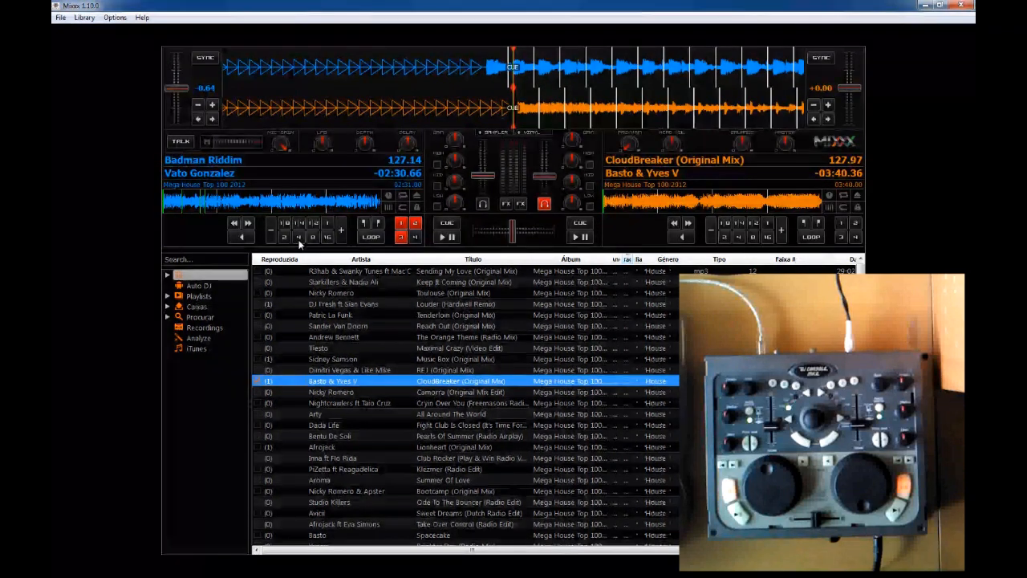
{"action": "mouse_move", "coordinate": [299, 236]}
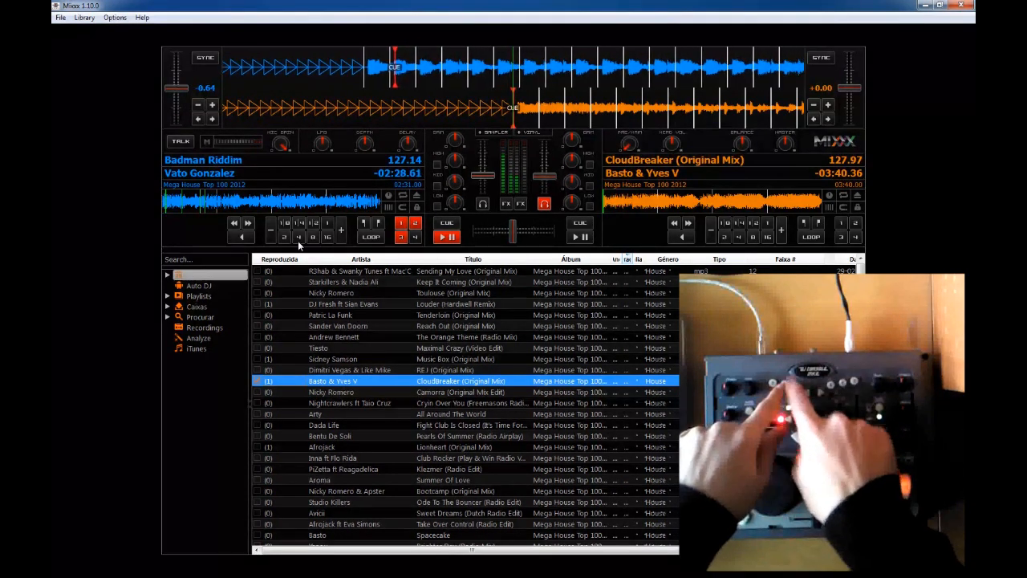
Start Badman Riddim on deck A from its cue point
{"action": "left_click", "coordinate": [363, 222]}
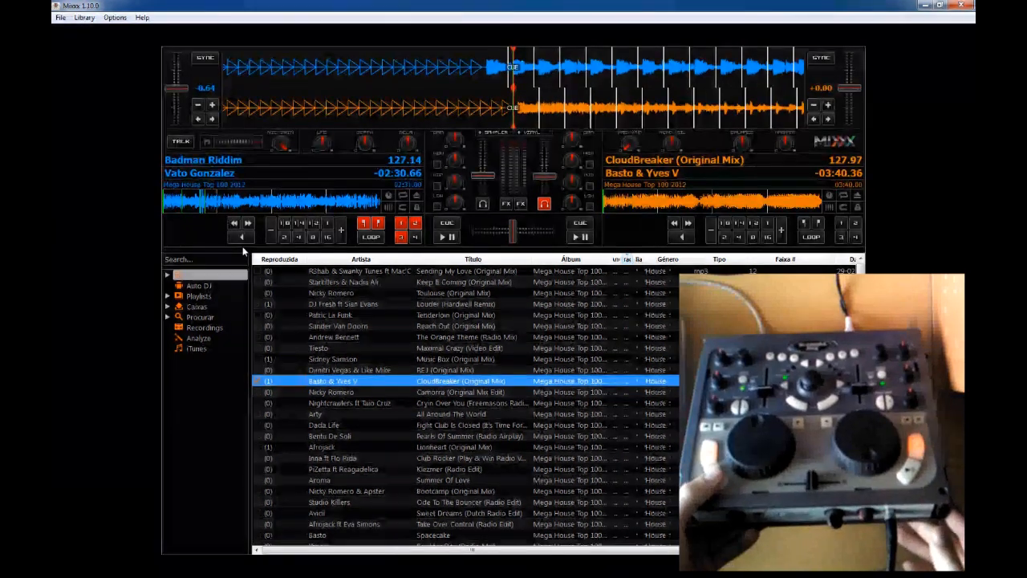
Play Badman Riddim on deck 1 from its cue point, reaching -02:29.81
{"action": "left_click", "coordinate": [443, 237]}
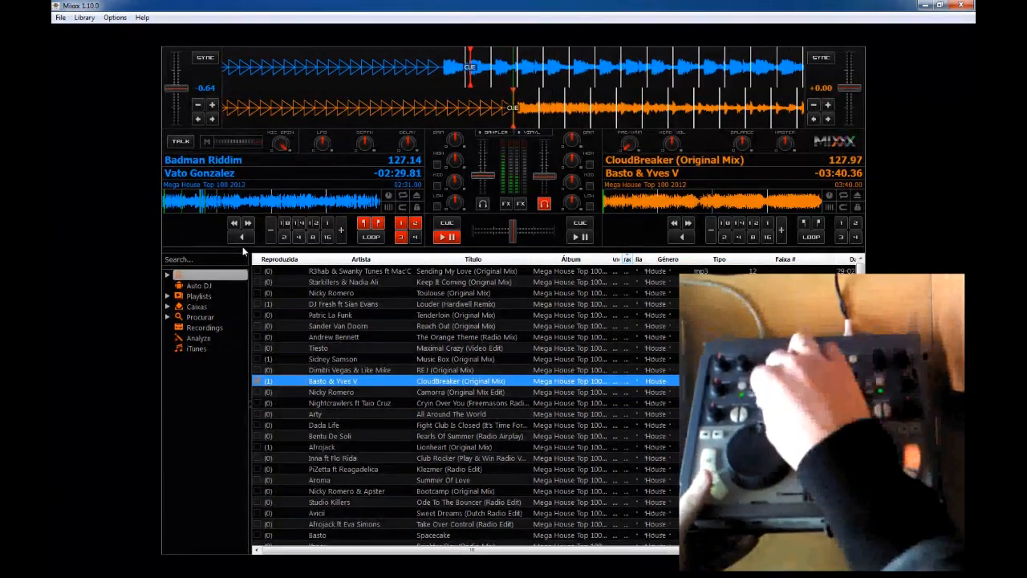